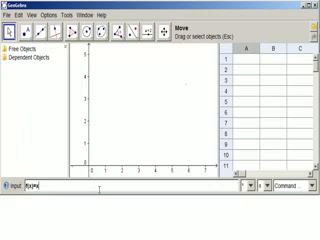
Enter f(x)=x and g(x)=sqrt(x) so a line and a square-root curve appear on the axes
key("Return")
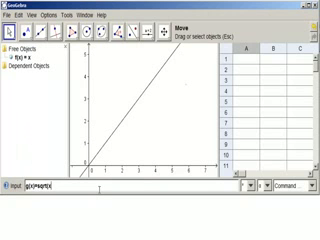
key("Return")
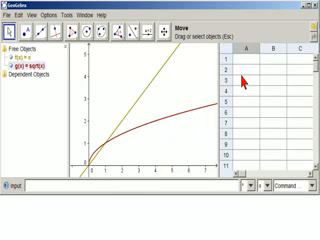
mouse_move(300, 64)
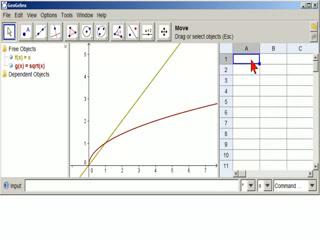
Fill row 1 with a value in A1 and formulas in B1 and C1, then begin row 2
left_click(246, 60)
type("0")
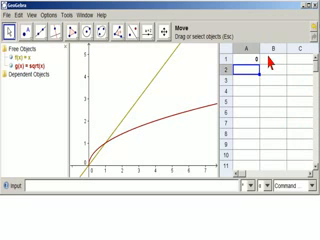
mouse_move(290, 62)
type("0")
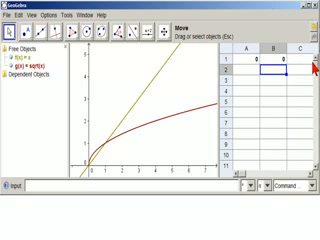
left_click(298, 60)
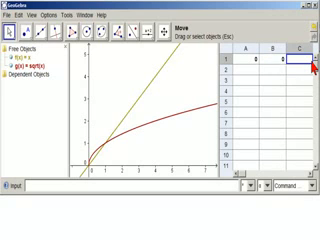
left_click(300, 62)
type("=A1+")
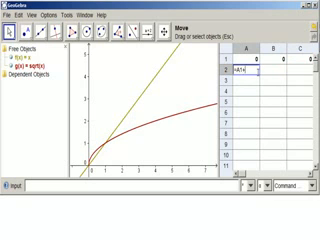
Copy the row-1 formulas down so columns A, B and C hold several rows of values
left_click(246, 72)
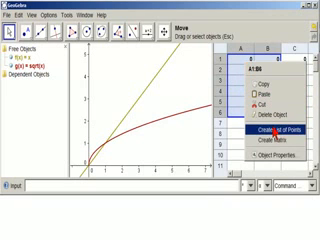
Create a list of points from columns A and B, plotted along the line f(x)=x
left_click(276, 132)
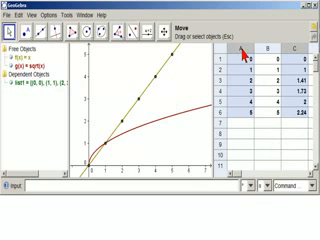
Create a second list of points from columns A and C along the square-root curve
right_click(264, 56)
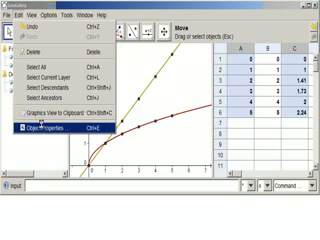
Show Object Properties via the Edit menu and select a point list for editing
left_click(42, 128)
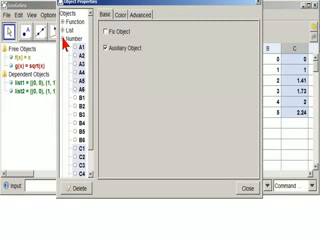
left_click(68, 44)
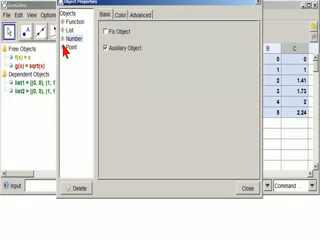